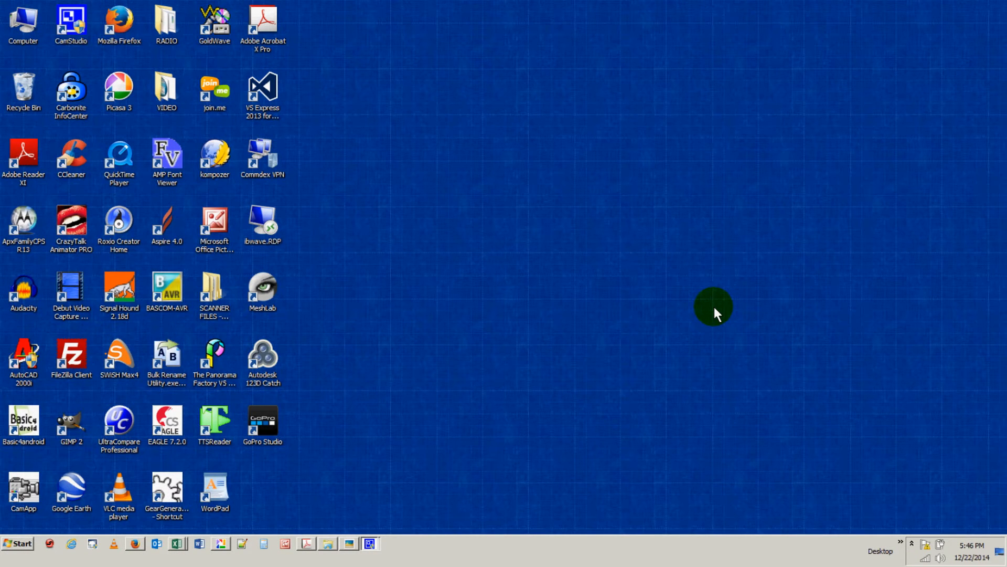
pyautogui.moveTo(286, 434)
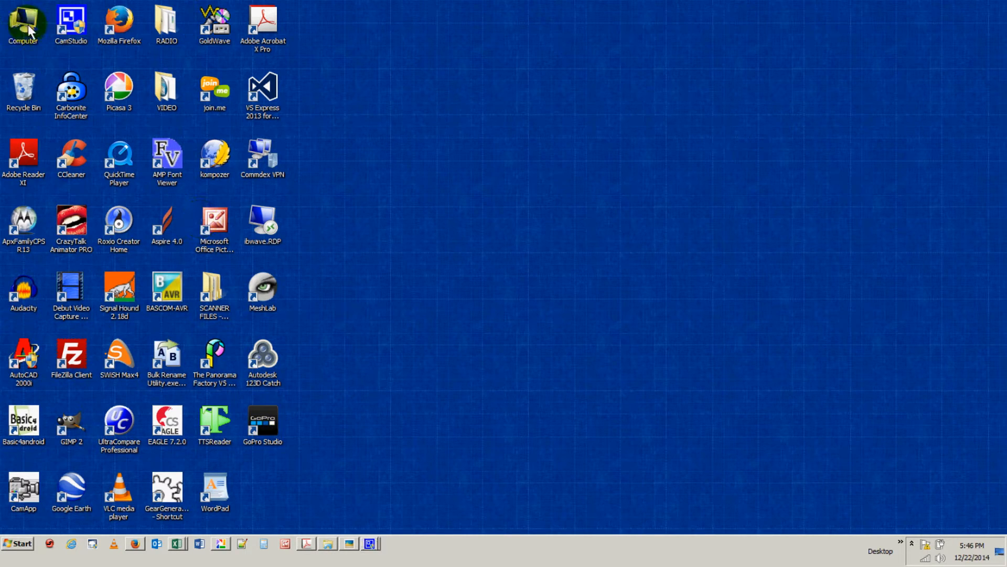
# Browse from Local Disk (C:) through Users to My Pictures, then open the empty GoPro Import folder
pyautogui.doubleClick(23, 25)
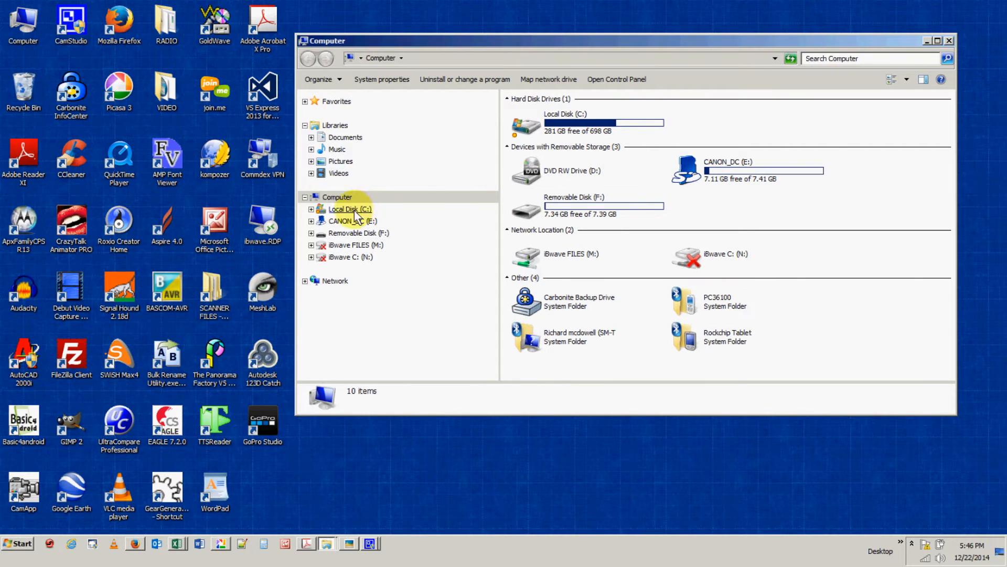
pyautogui.doubleClick(349, 209)
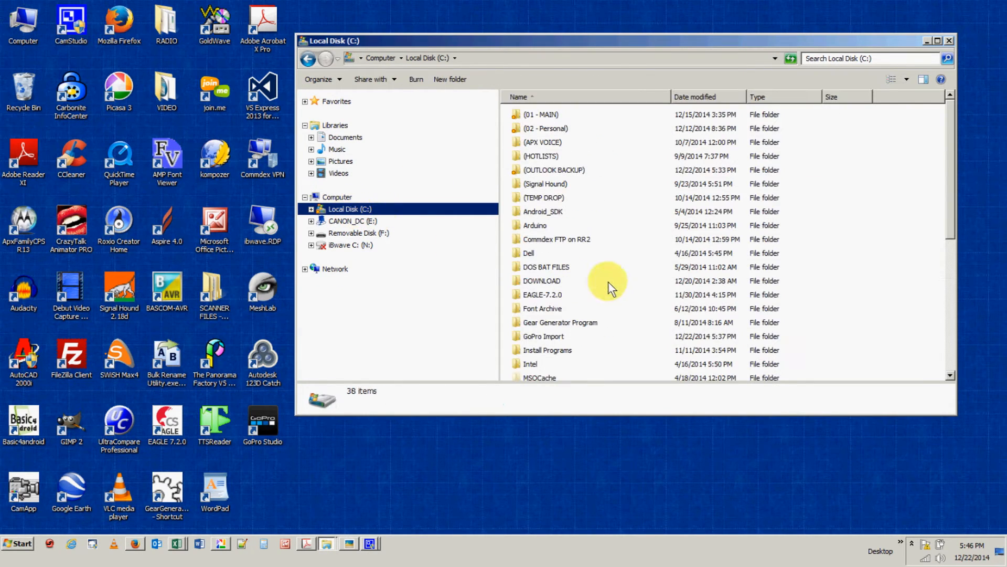
pyautogui.scroll(-3)
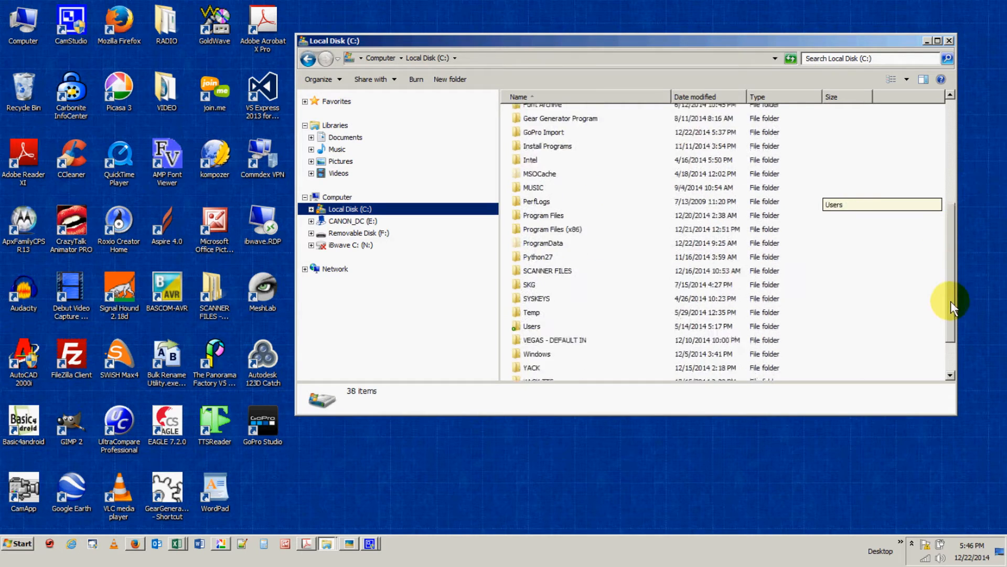
pyautogui.click(532, 276)
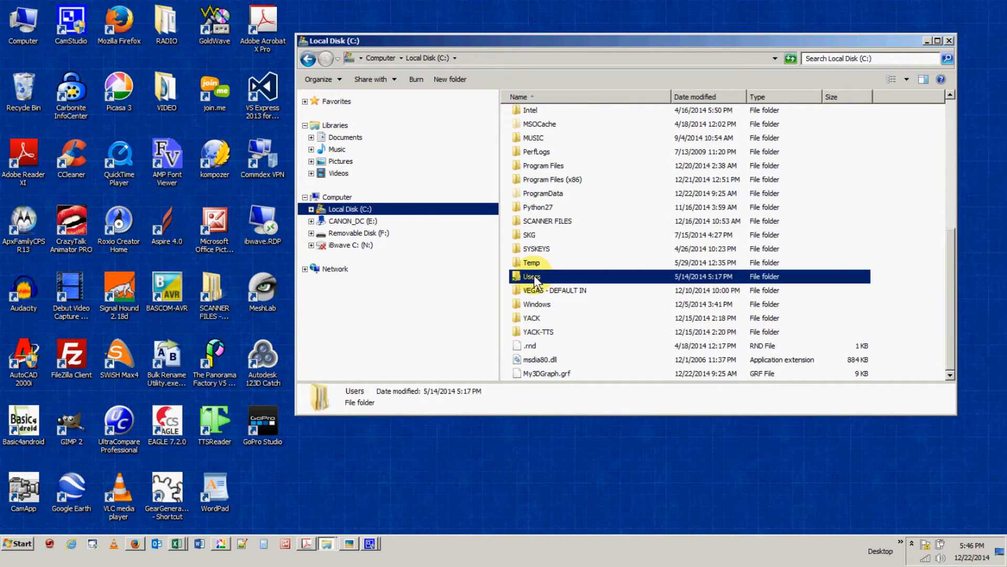
pyautogui.doubleClick(531, 277)
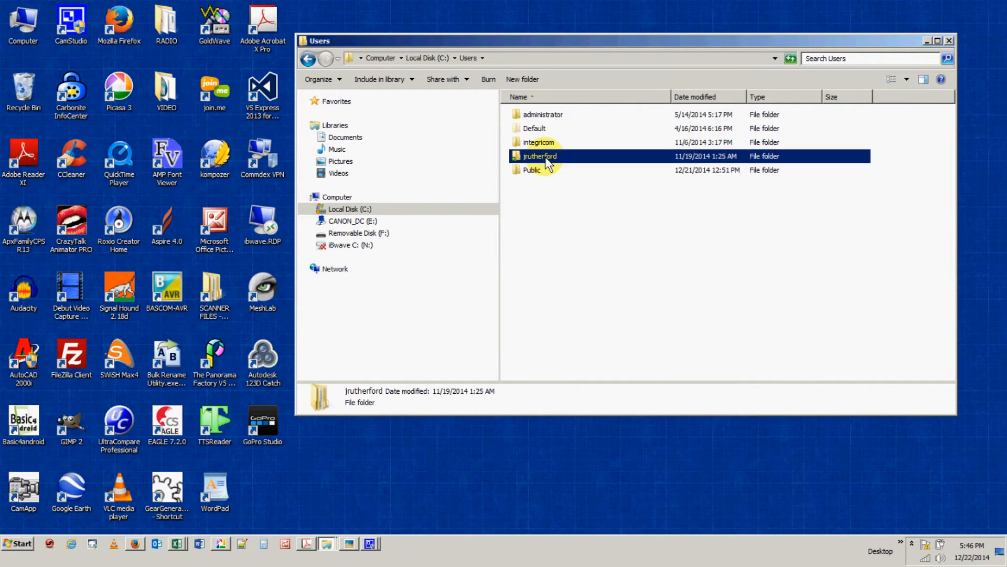
pyautogui.doubleClick(539, 155)
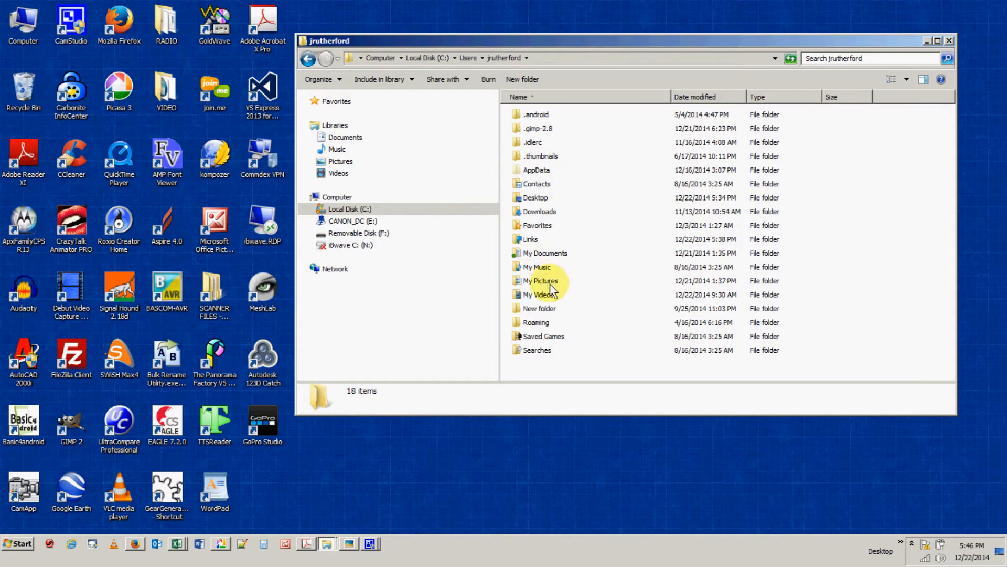
pyautogui.doubleClick(540, 280)
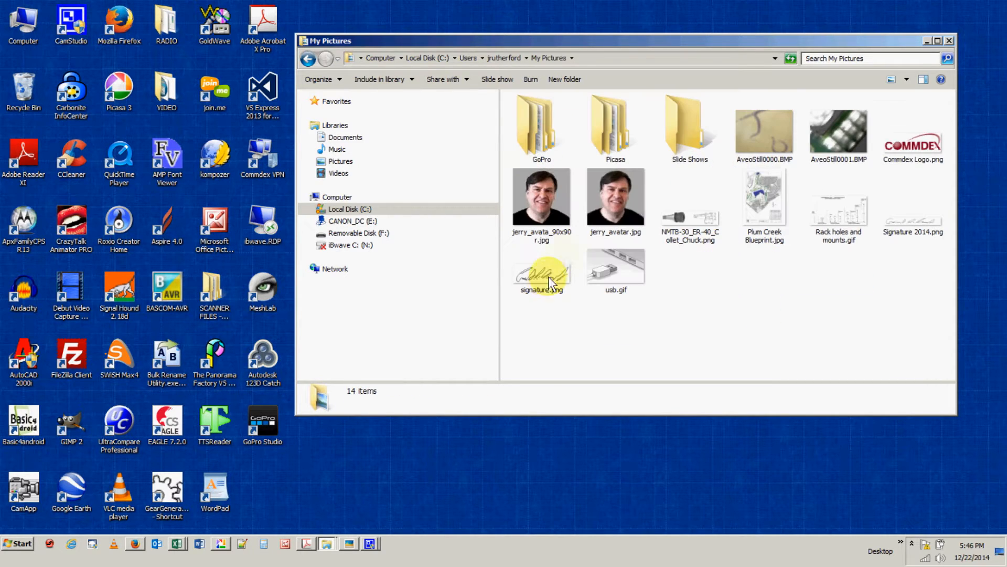
pyautogui.moveTo(538, 129)
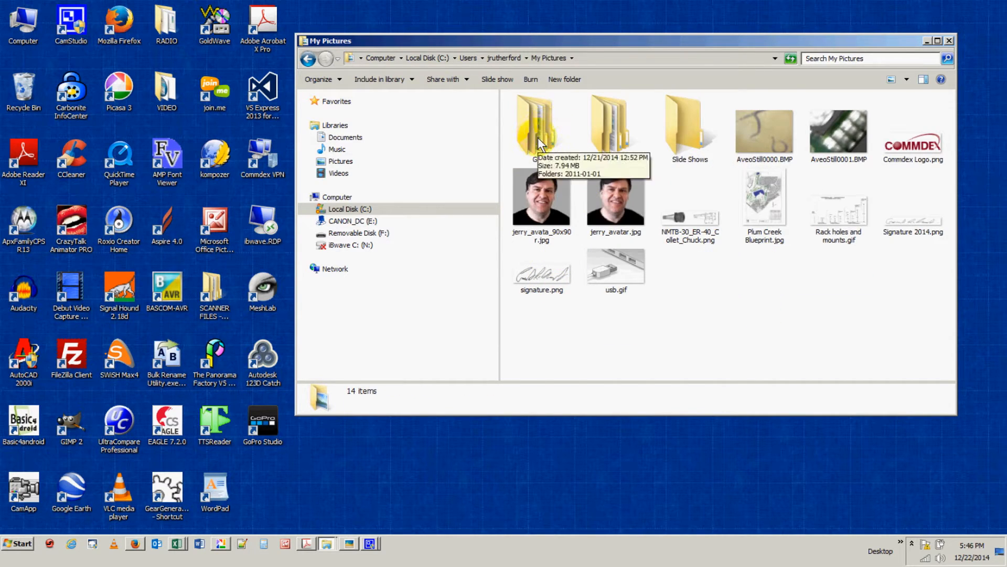
pyautogui.moveTo(555, 113)
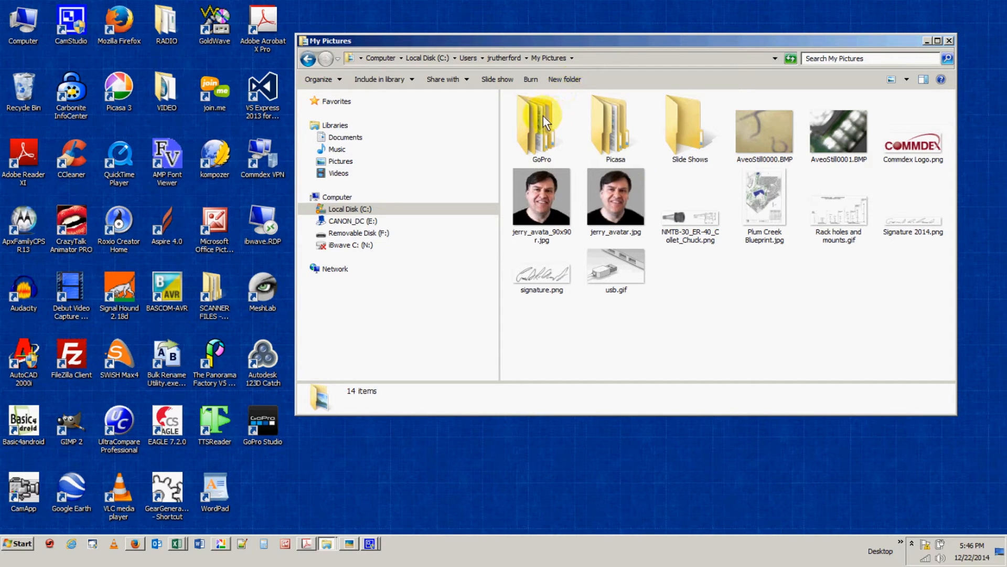
pyautogui.moveTo(393, 172)
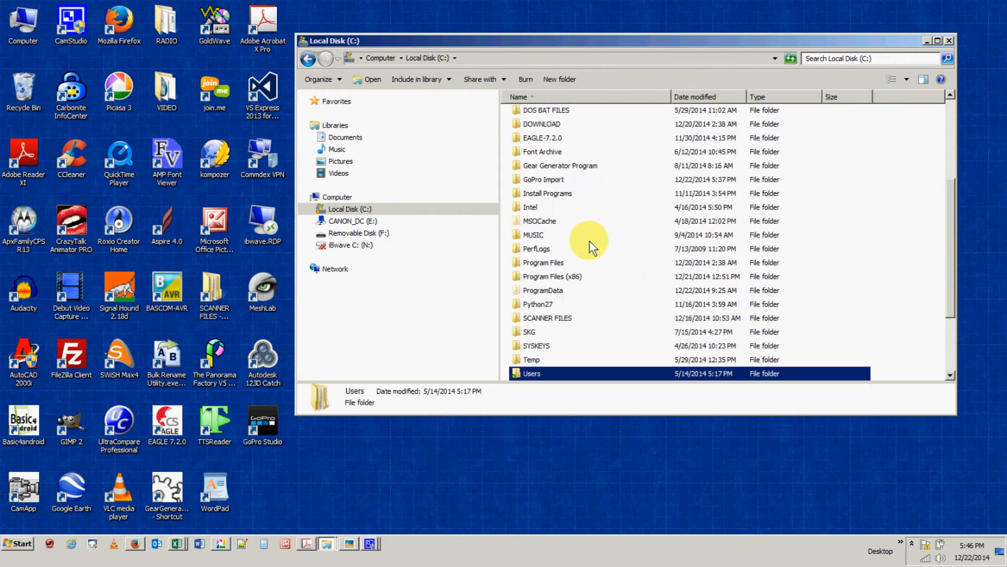
pyautogui.moveTo(532, 183)
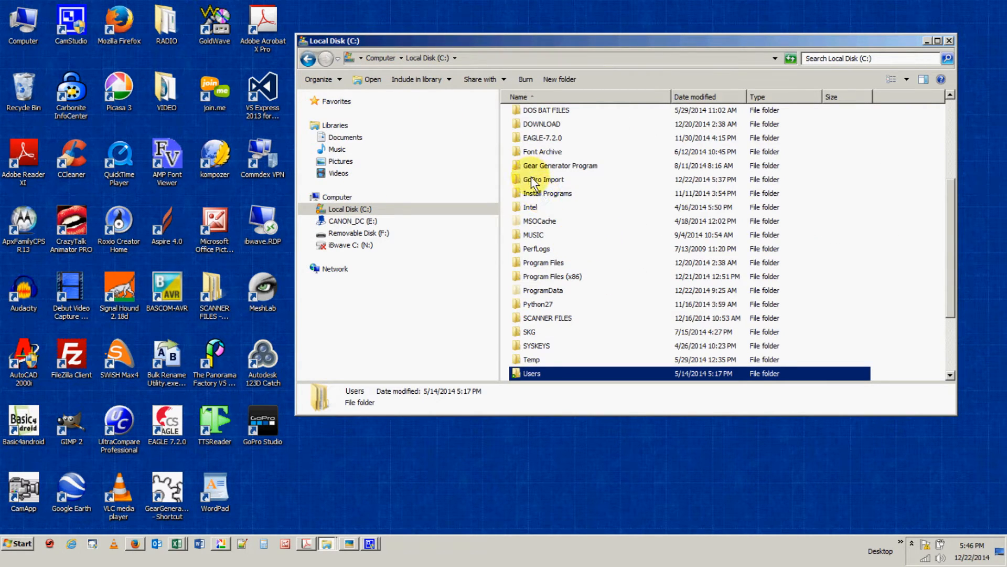
pyautogui.doubleClick(542, 179)
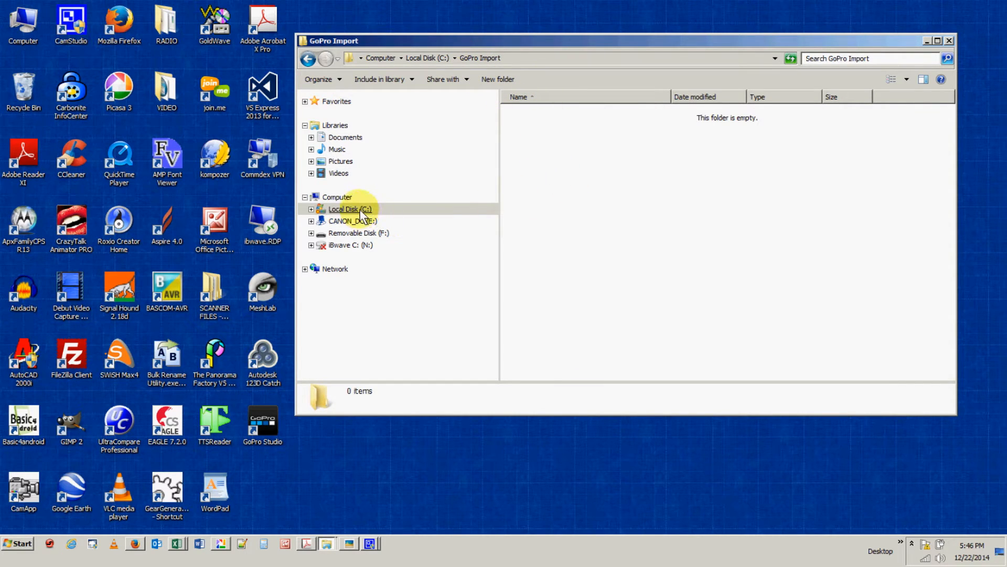
# Close Explorer, launch GoPro Studio from its desktop shortcut, and browse the File and Edit menus
pyautogui.click(927, 40)
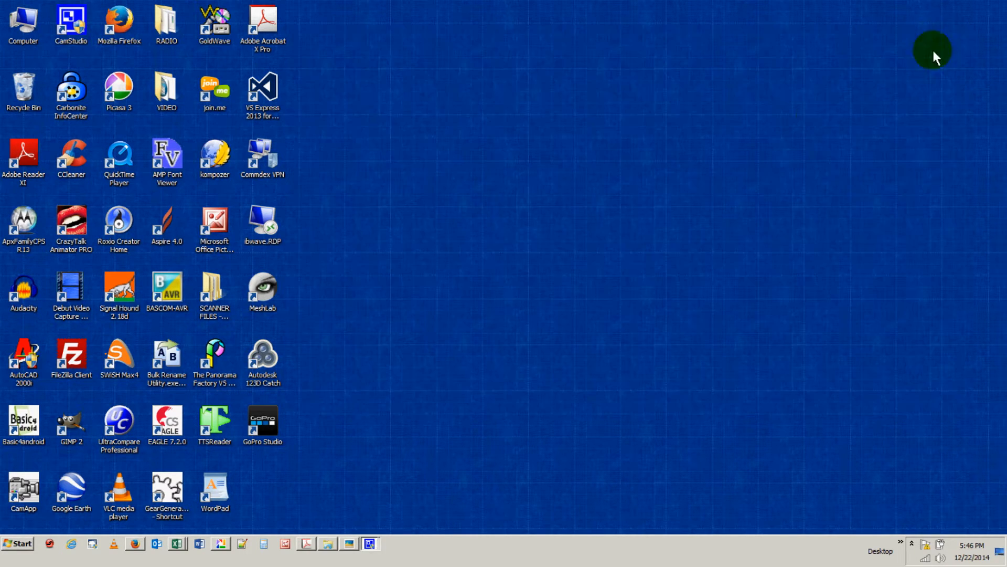
pyautogui.moveTo(290, 422)
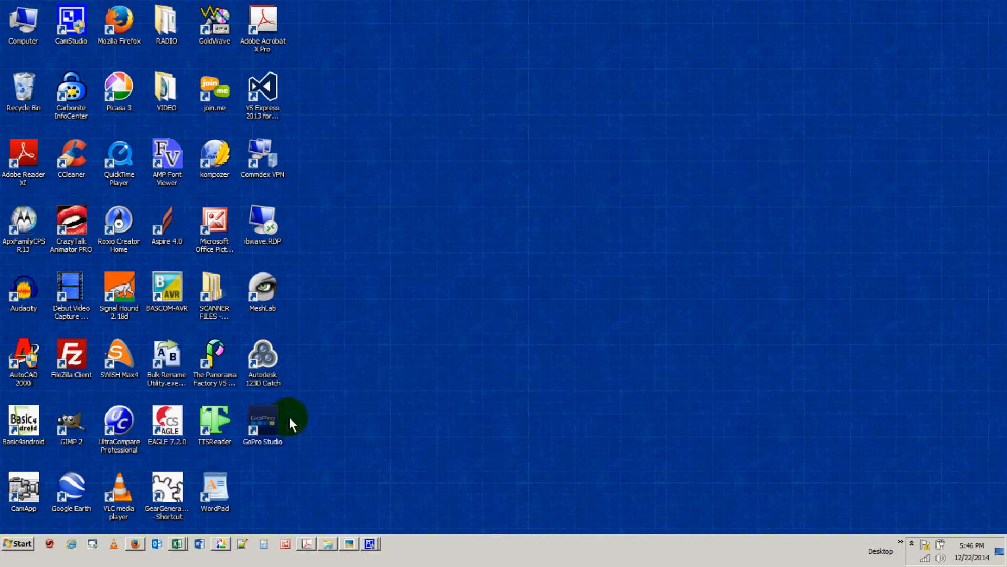
pyautogui.doubleClick(262, 421)
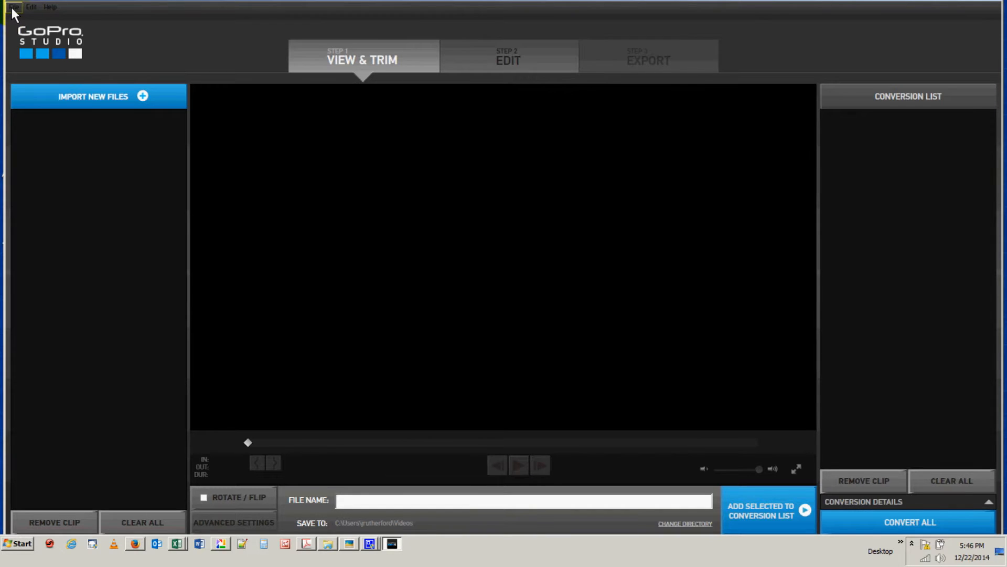
pyautogui.click(13, 6)
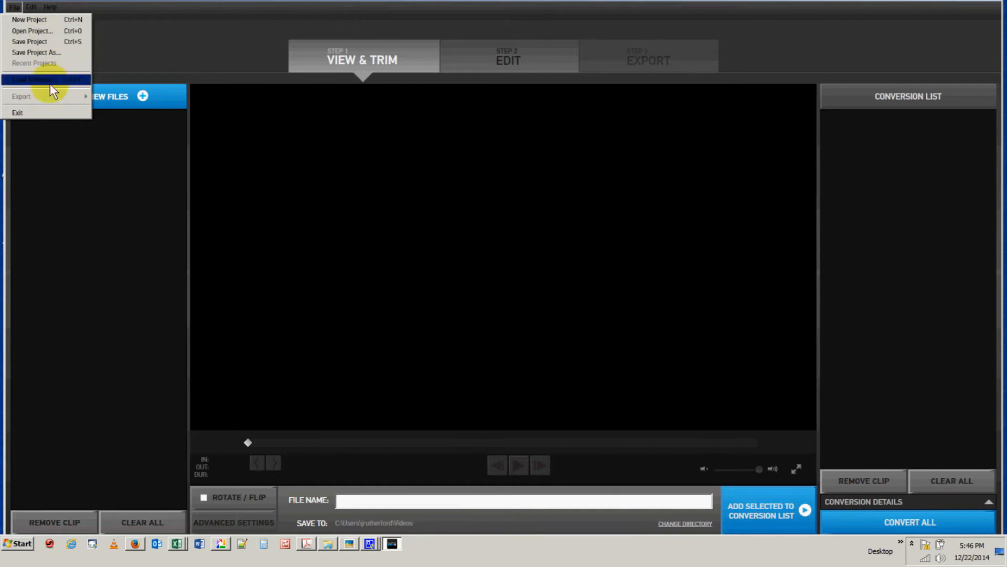
pyautogui.moveTo(35, 31)
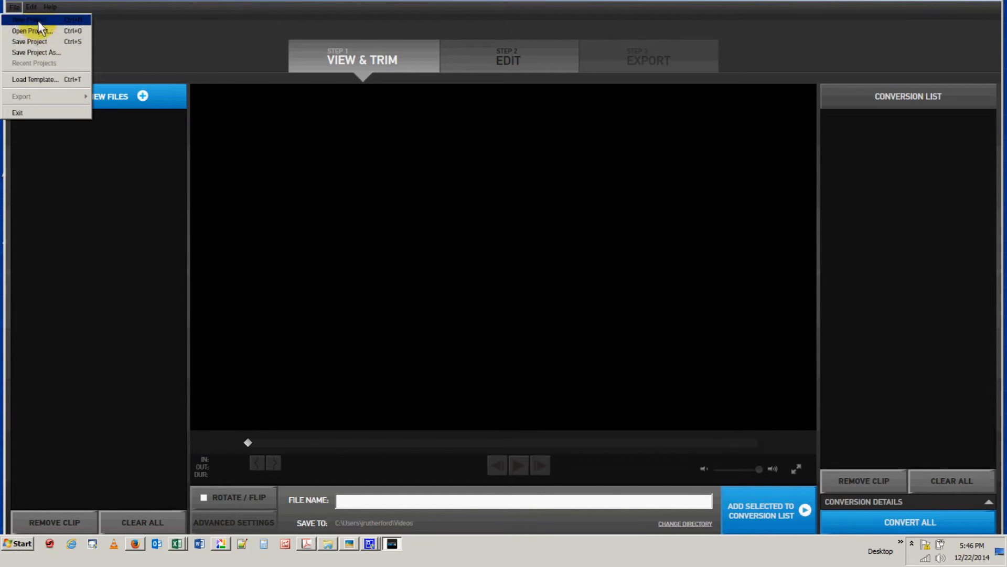
pyautogui.click(31, 6)
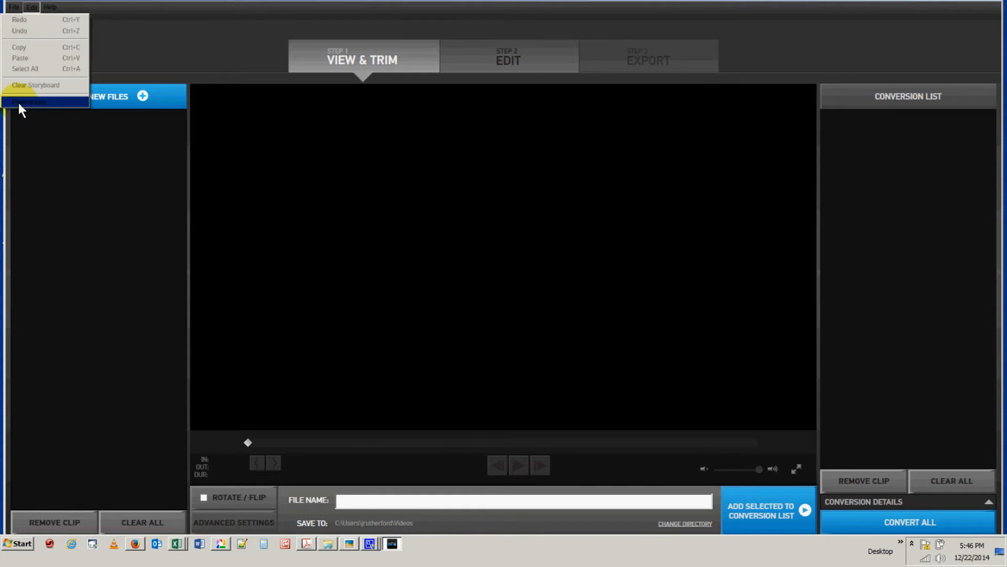
pyautogui.click(28, 101)
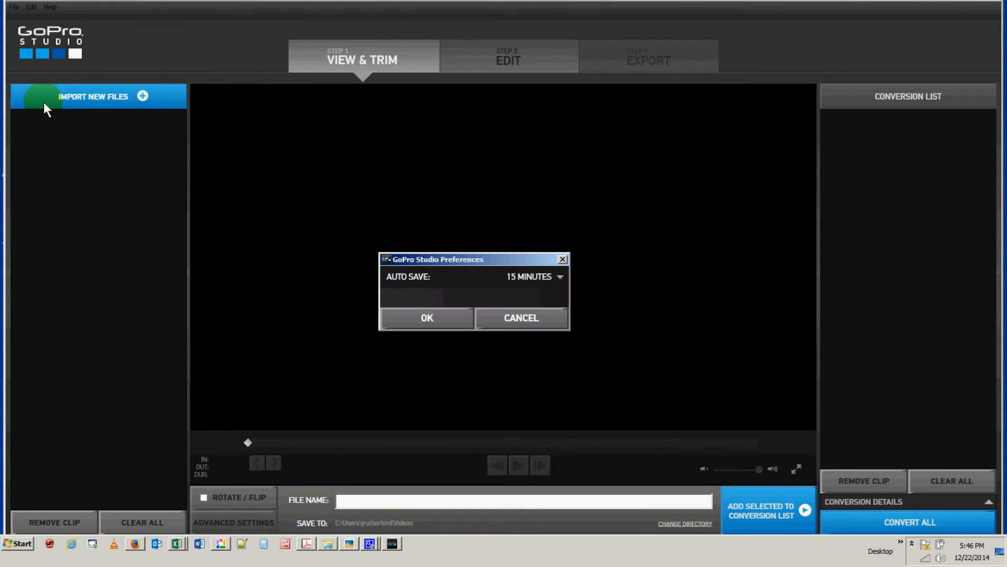
pyautogui.moveTo(492, 293)
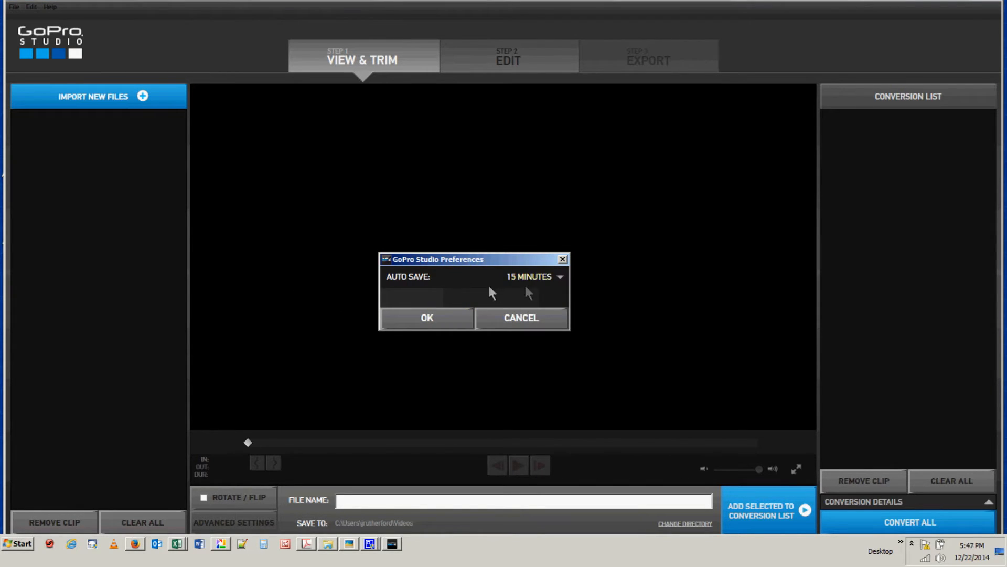
pyautogui.moveTo(456, 286)
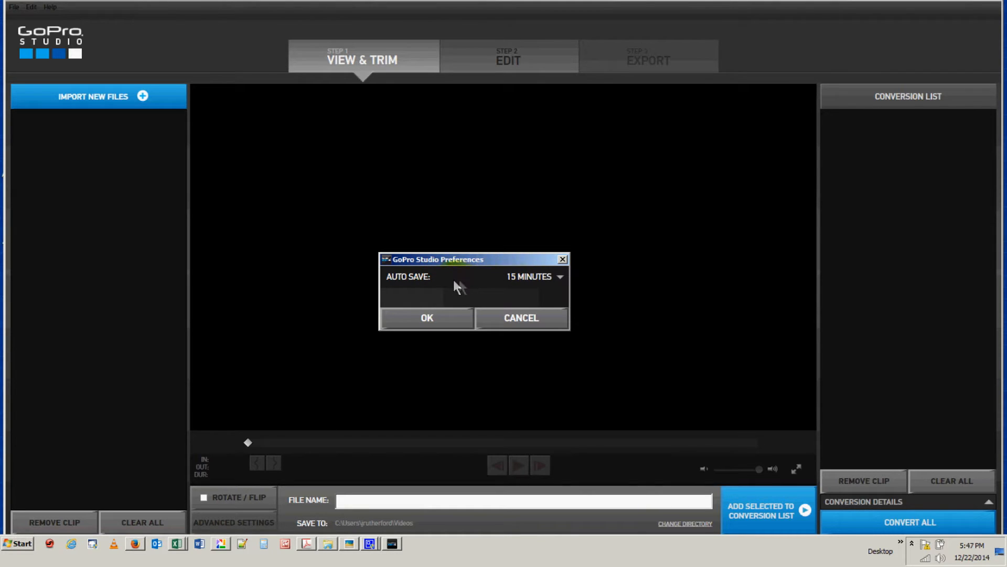
pyautogui.click(426, 317)
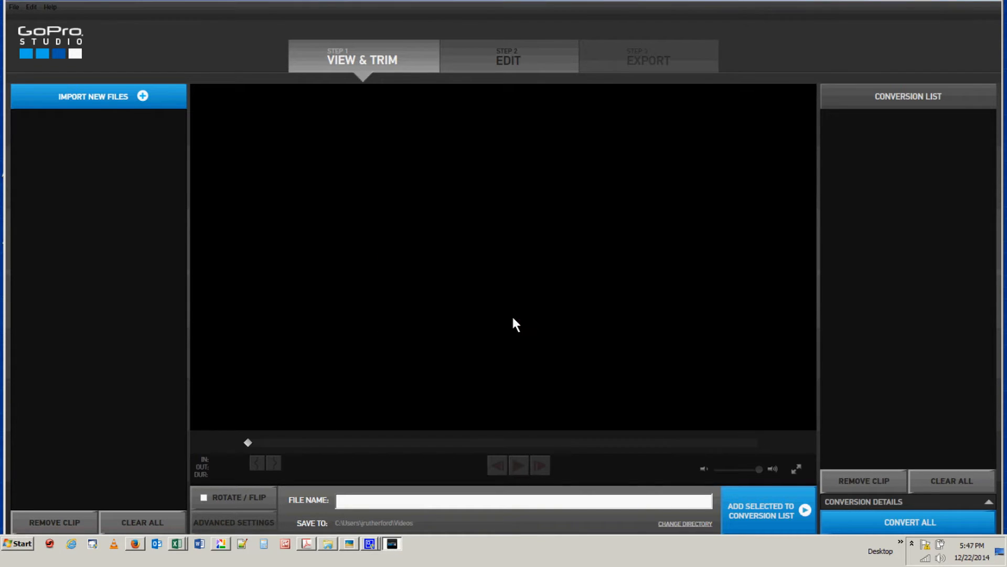
pyautogui.click(49, 6)
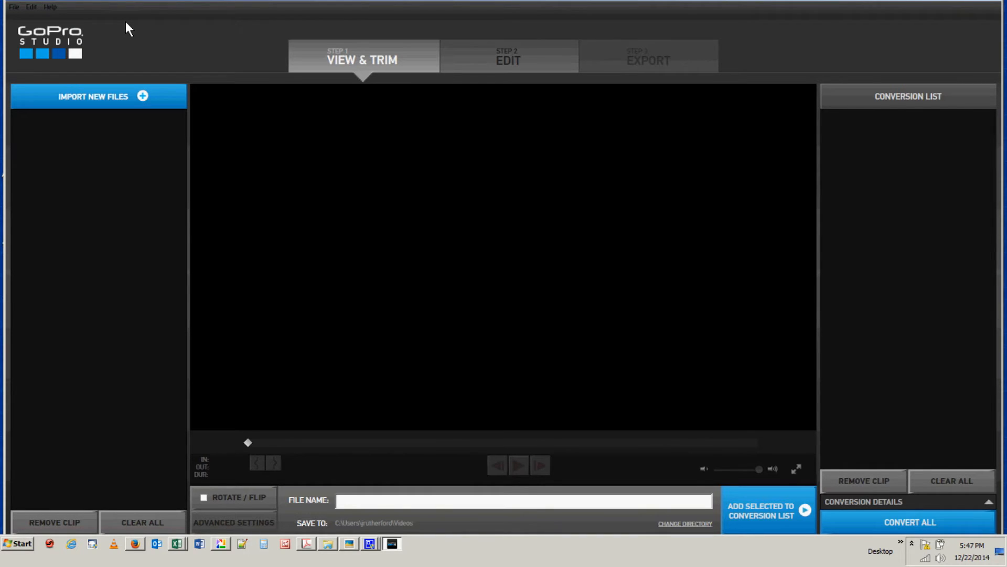
pyautogui.moveTo(141, 32)
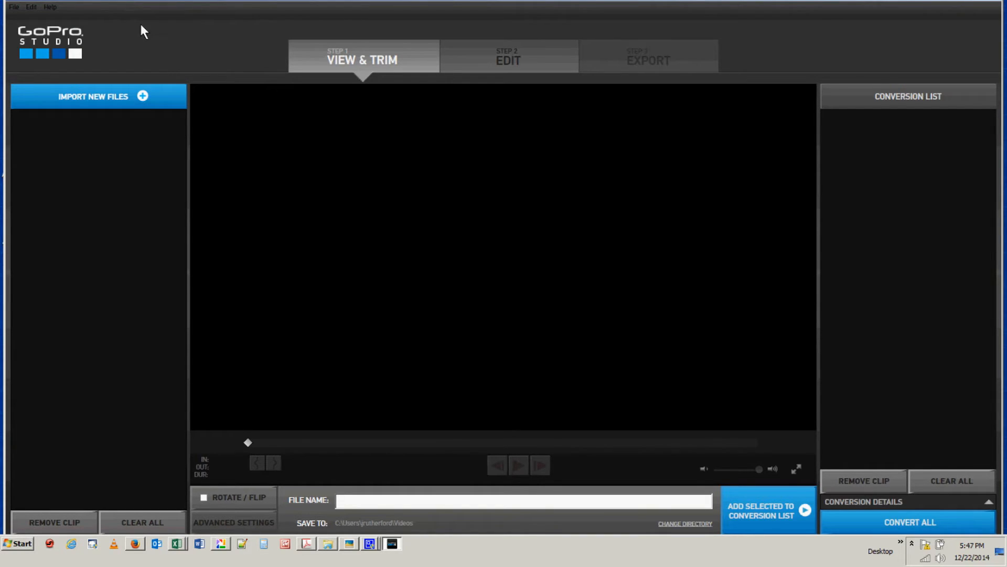
# Exit GoPro Studio via File > Exit and show the hidden system tray icons
pyautogui.click(12, 6)
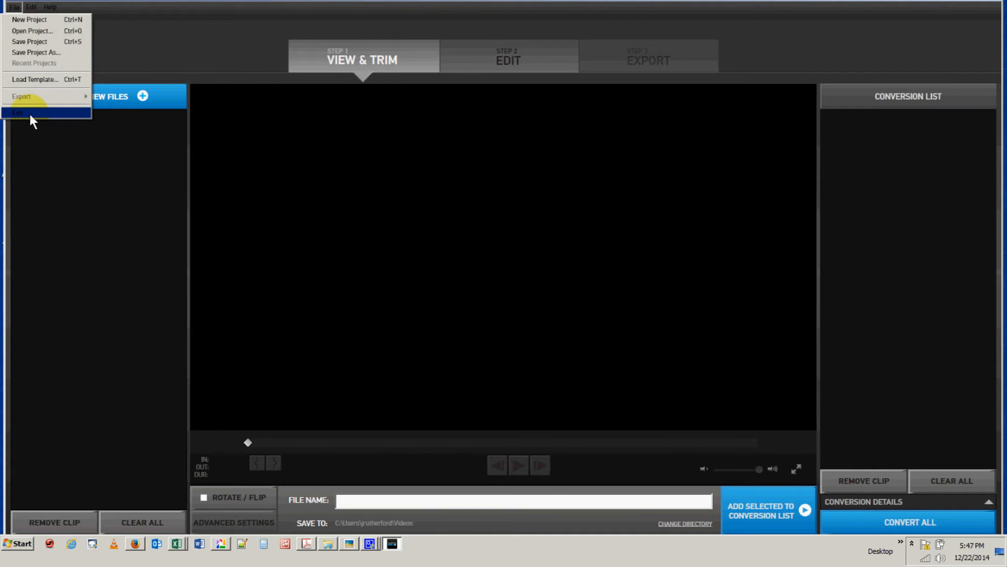
pyautogui.click(17, 112)
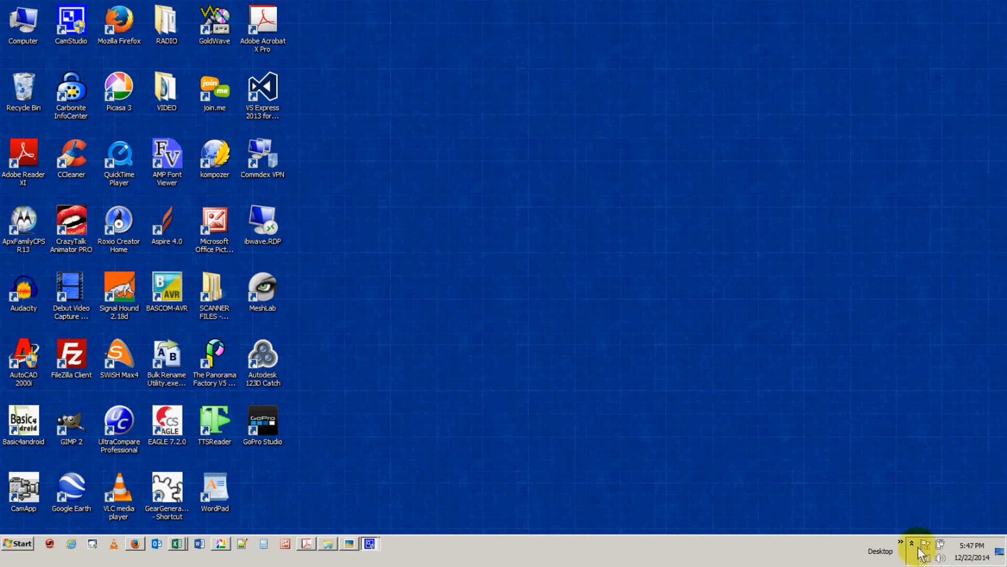
pyautogui.moveTo(913, 549)
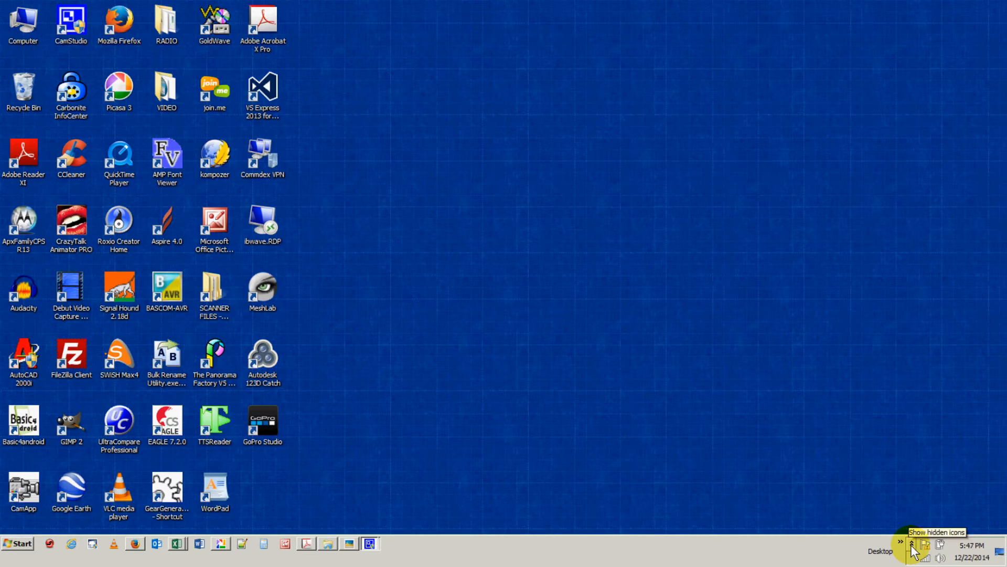
pyautogui.click(912, 544)
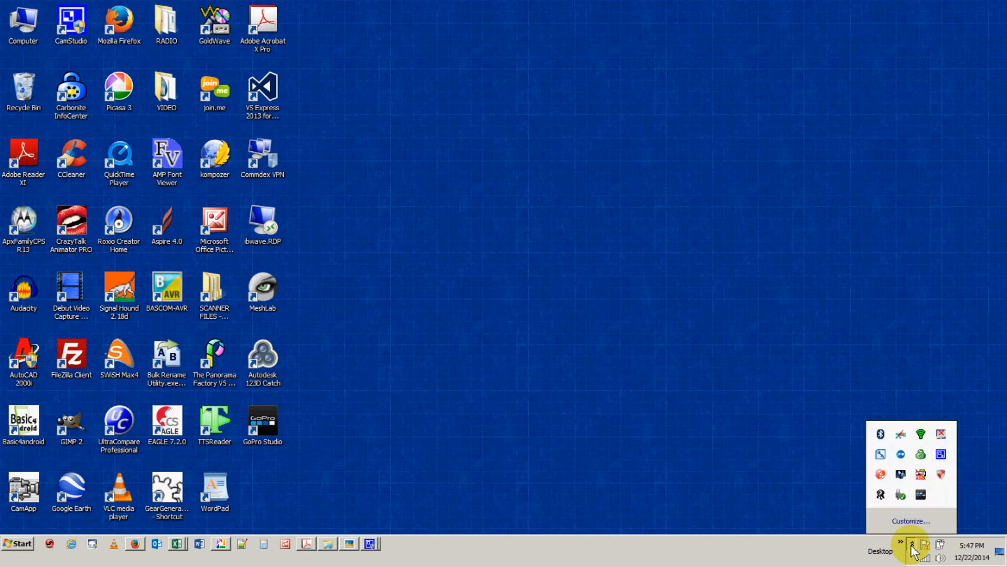
pyautogui.moveTo(924, 533)
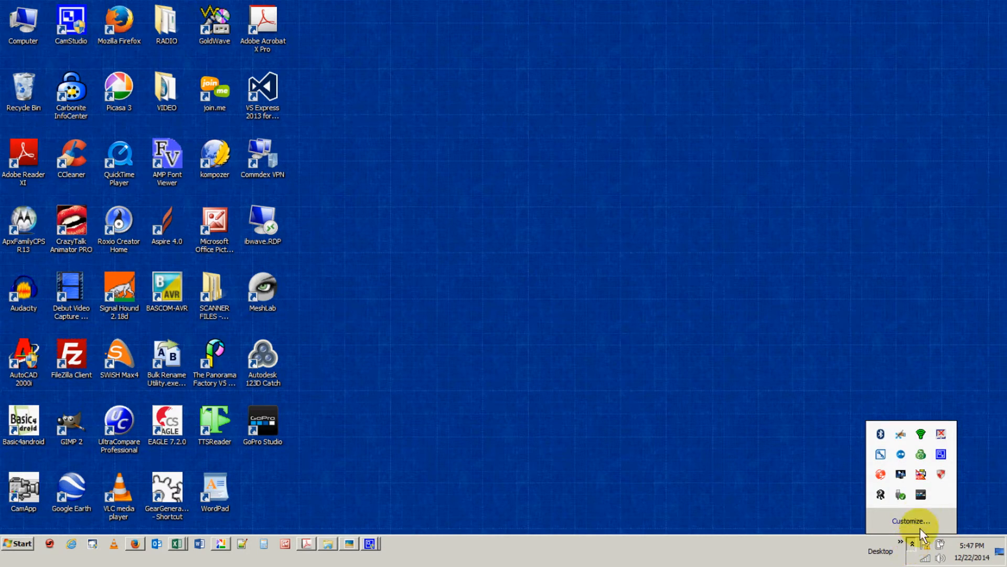
pyautogui.moveTo(920, 494)
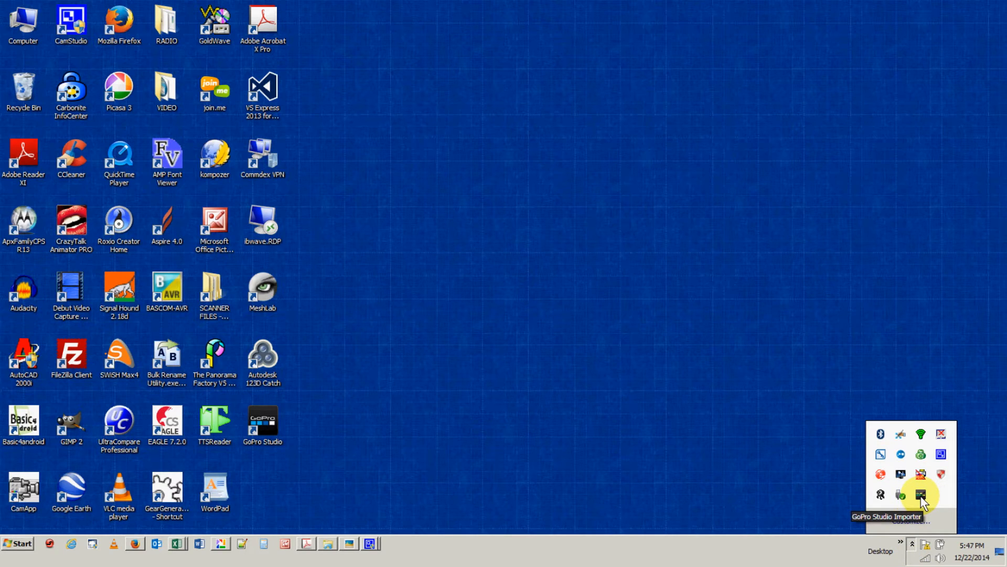
# Open Preferences from the GoPro Studio Importer tray icon's right-click menu
pyautogui.rightClick(921, 495)
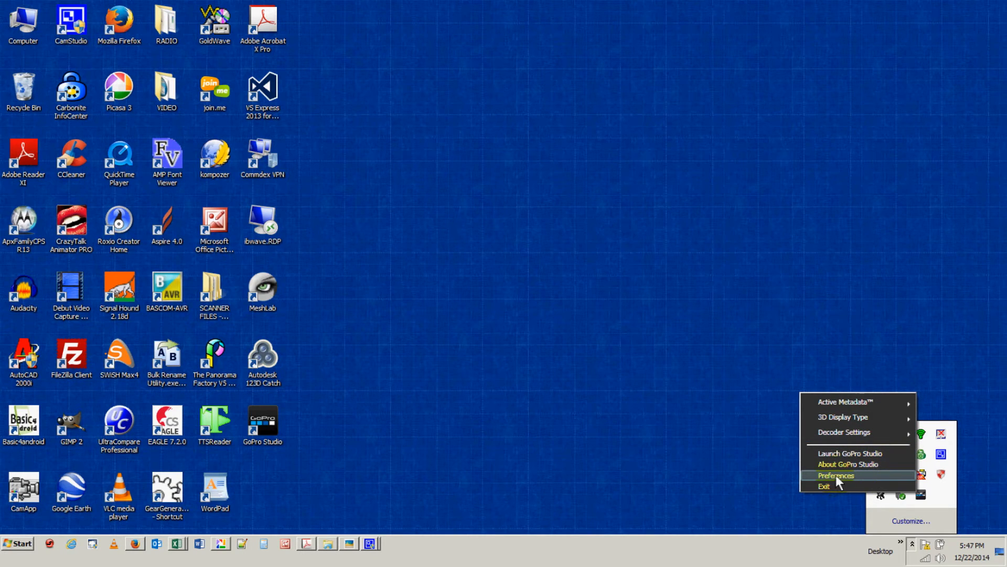
pyautogui.click(836, 475)
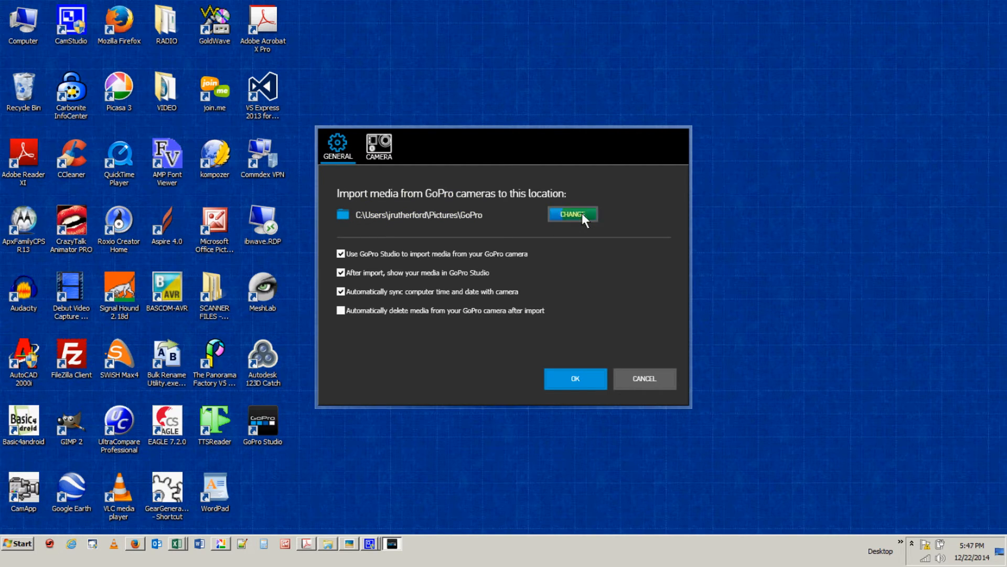
# Browse to Computer > Local Disk (C:) and choose GoPro Import as the media destination
pyautogui.click(571, 214)
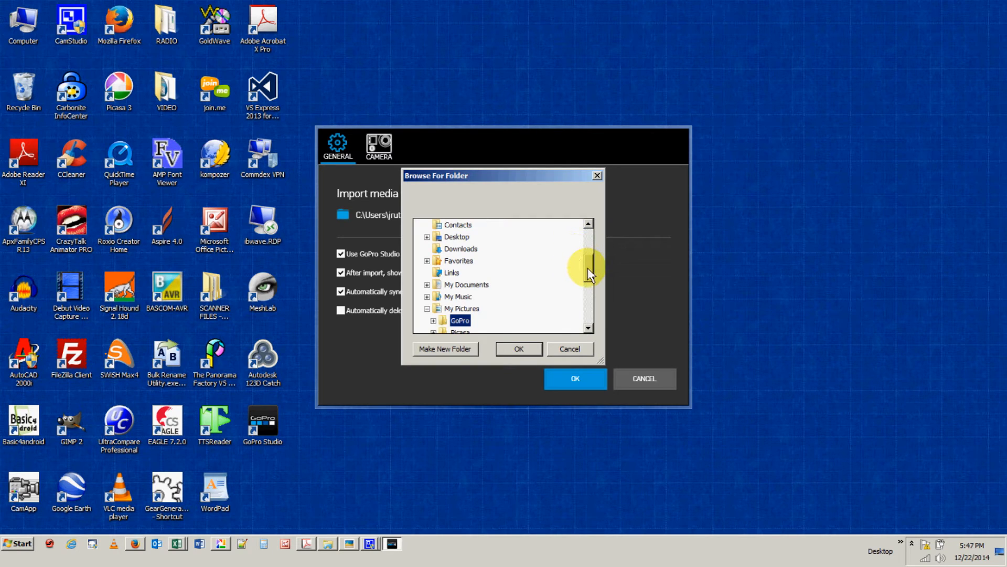
pyautogui.scroll(3)
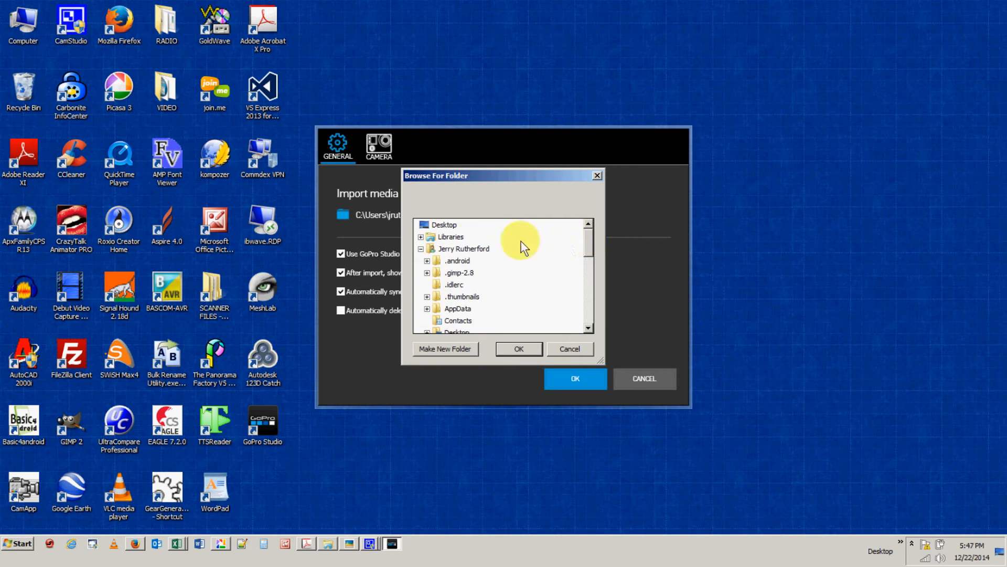
pyautogui.scroll(-3)
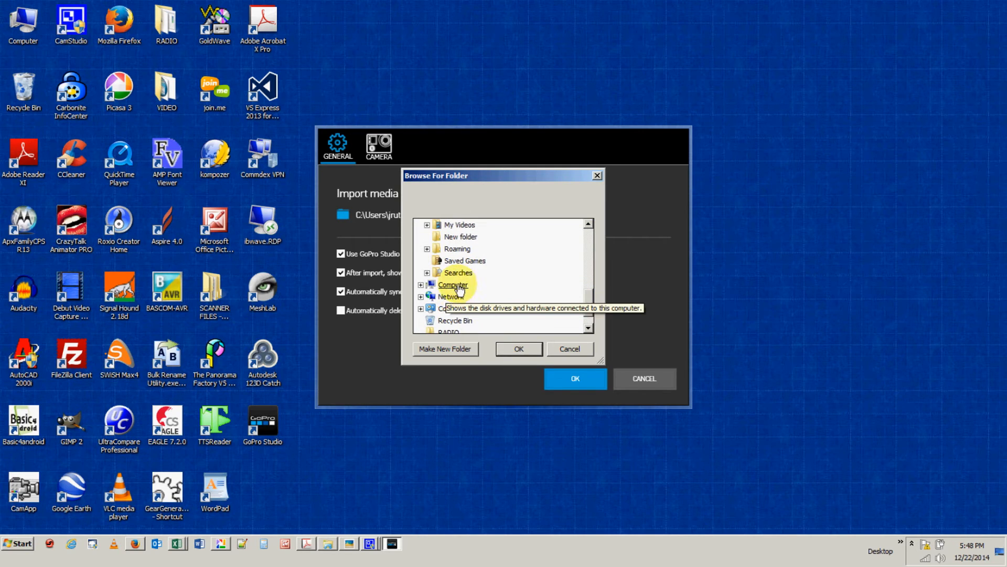
pyautogui.click(452, 285)
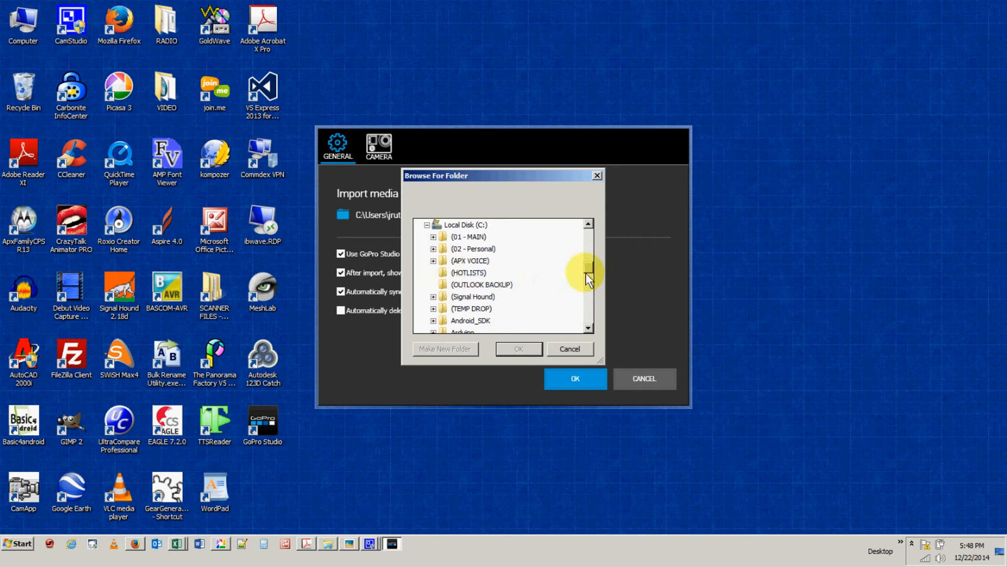
pyautogui.scroll(-3)
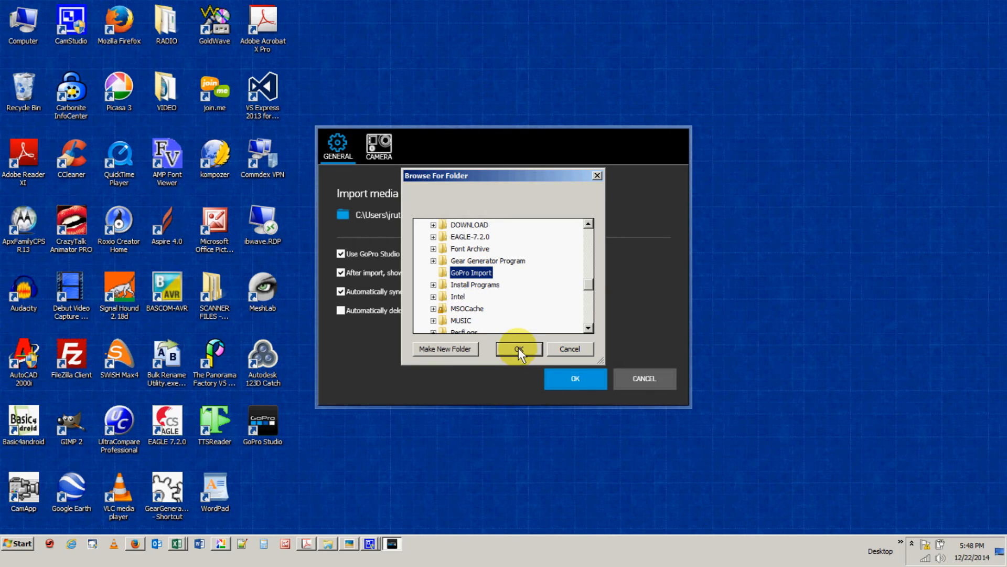
pyautogui.click(519, 349)
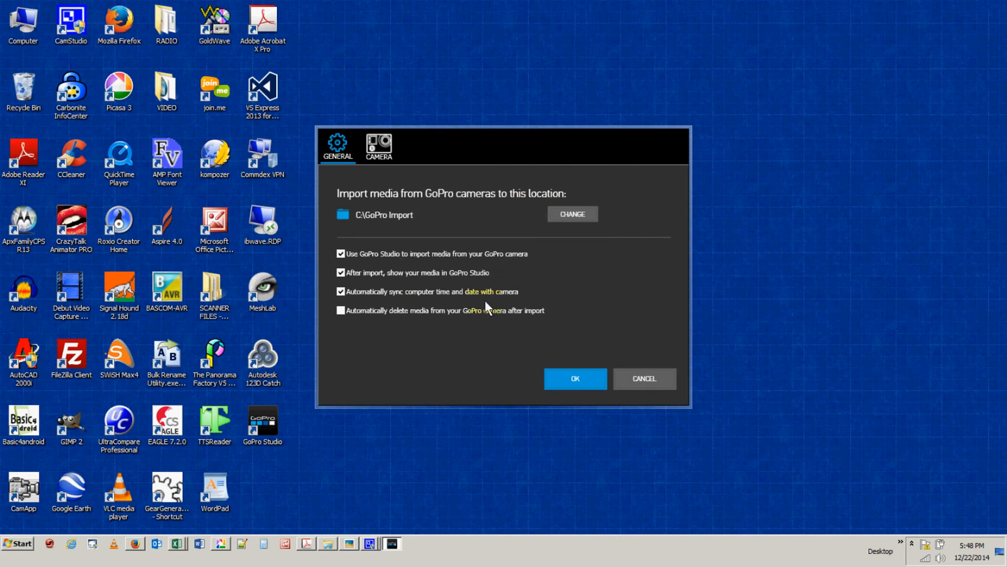
pyautogui.moveTo(429, 232)
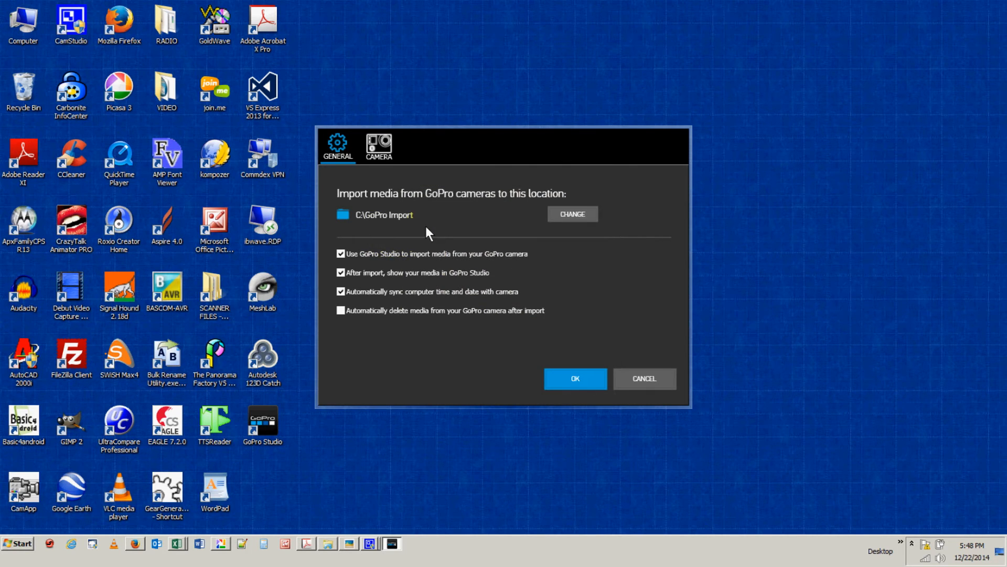
pyautogui.moveTo(575, 378)
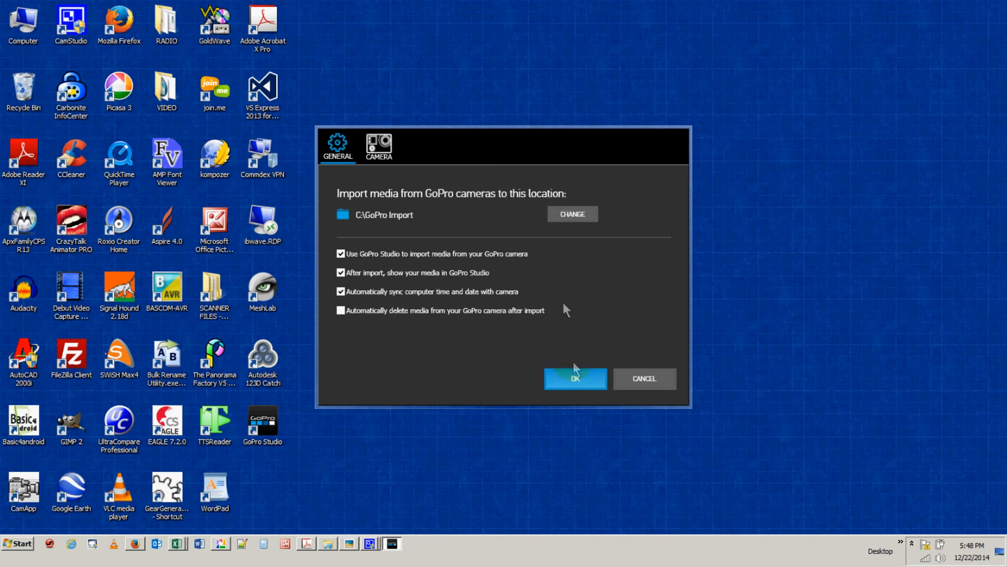
pyautogui.moveTo(376, 266)
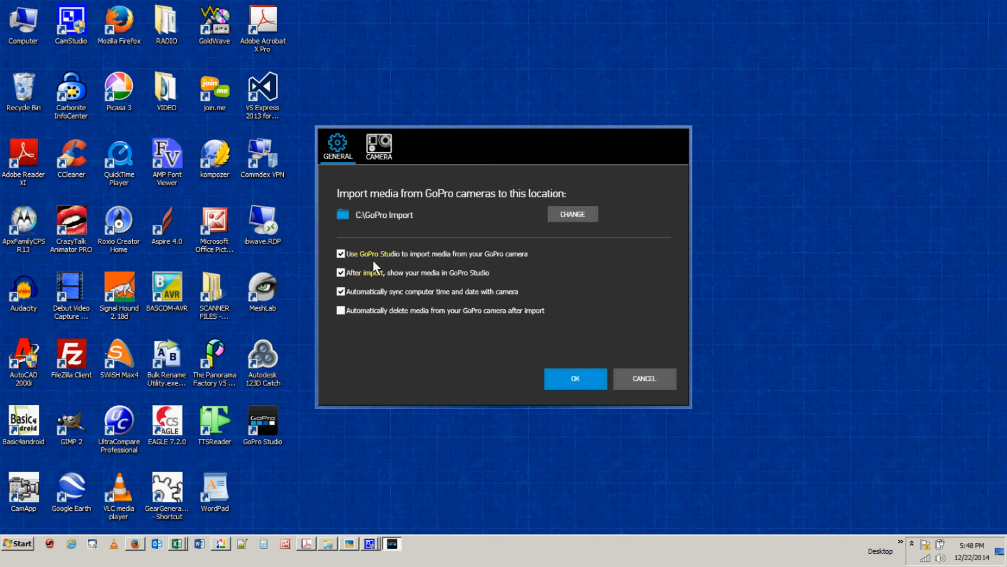
pyautogui.moveTo(510, 266)
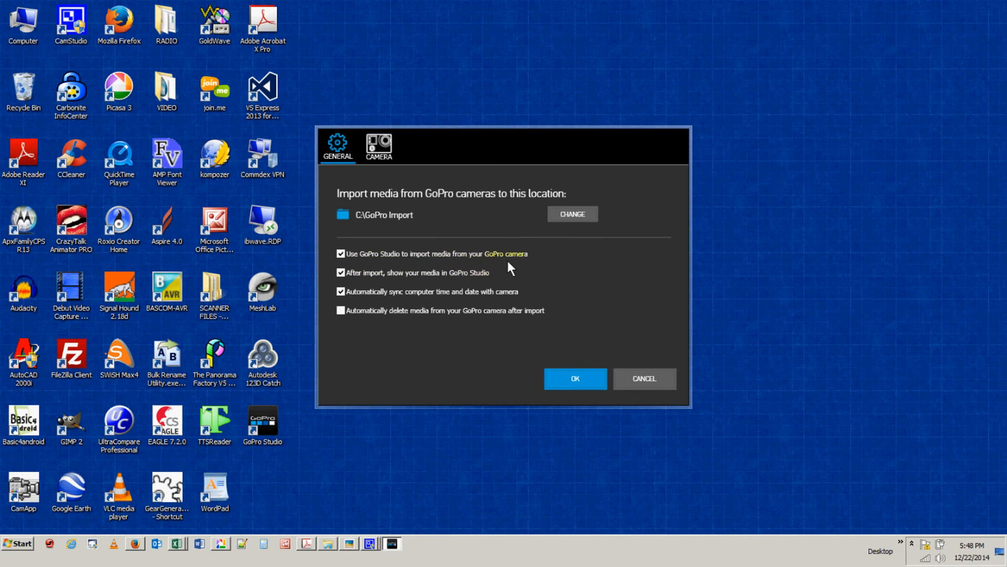
pyautogui.moveTo(504, 326)
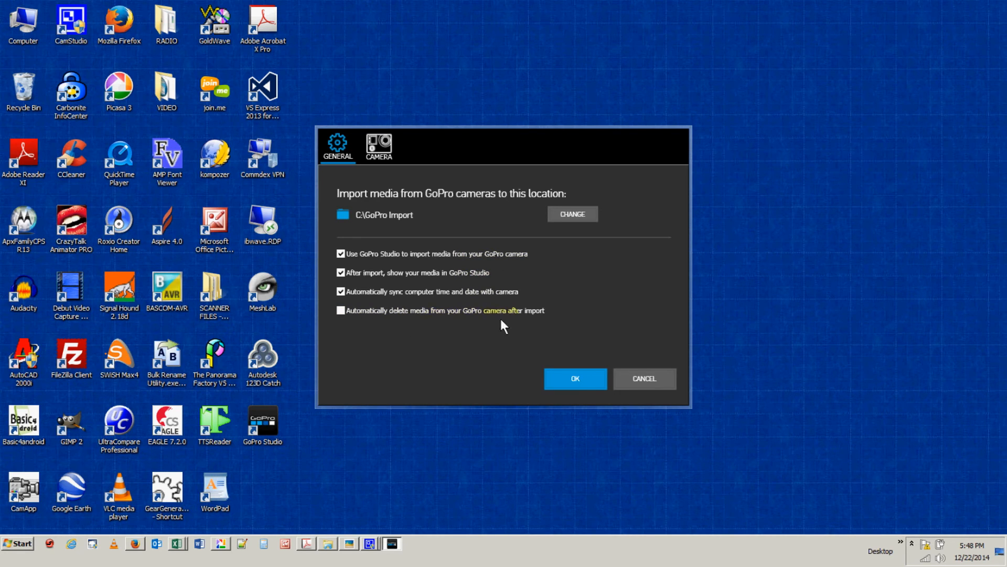
pyautogui.moveTo(574, 379)
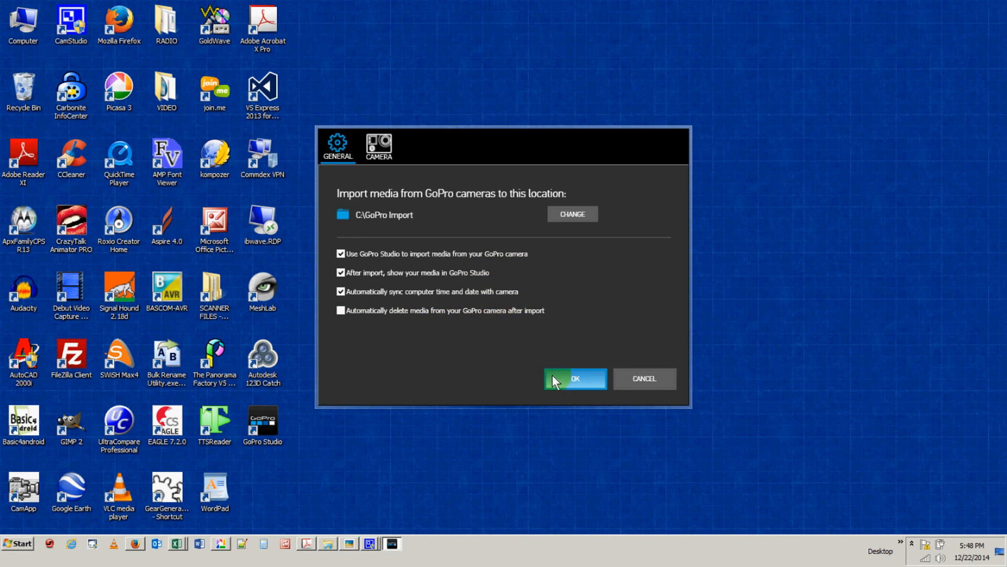
# Confirm the Importer preferences with OK, saving C:\GoPro Import as the destination
pyautogui.click(575, 378)
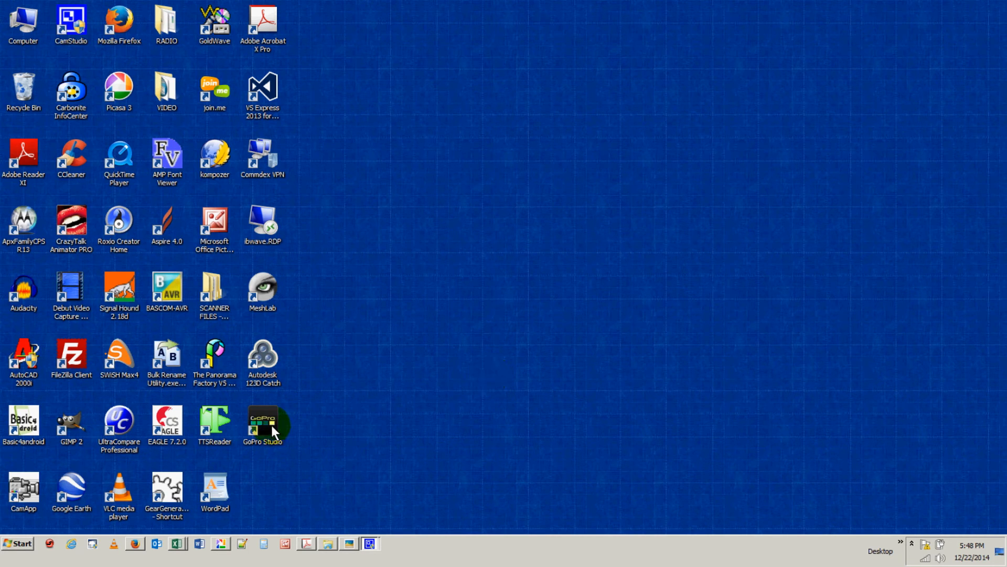
pyautogui.moveTo(193, 290)
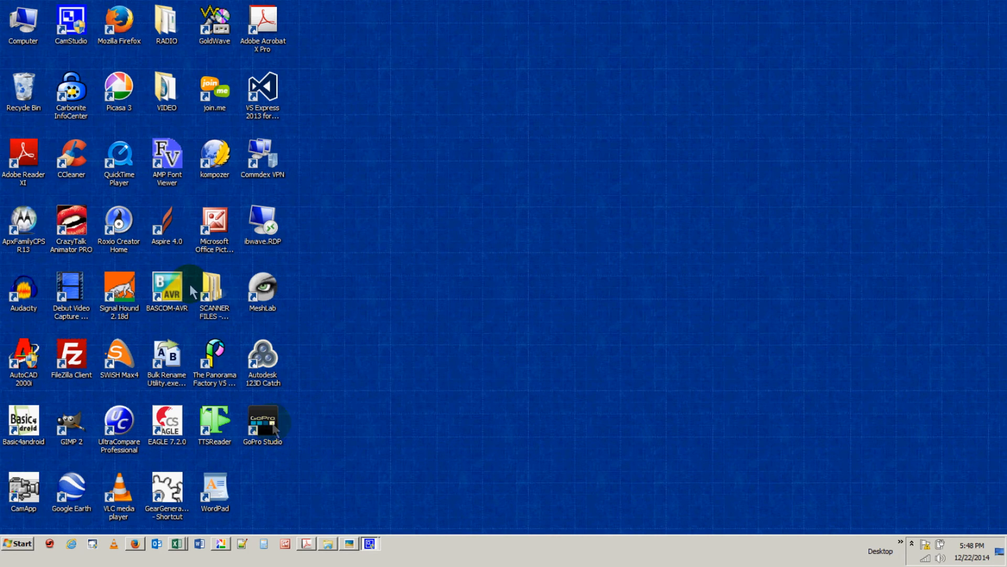
# Reopen Computer from the desktop and open the still-empty C:\GoPro Import folder
pyautogui.doubleClick(23, 23)
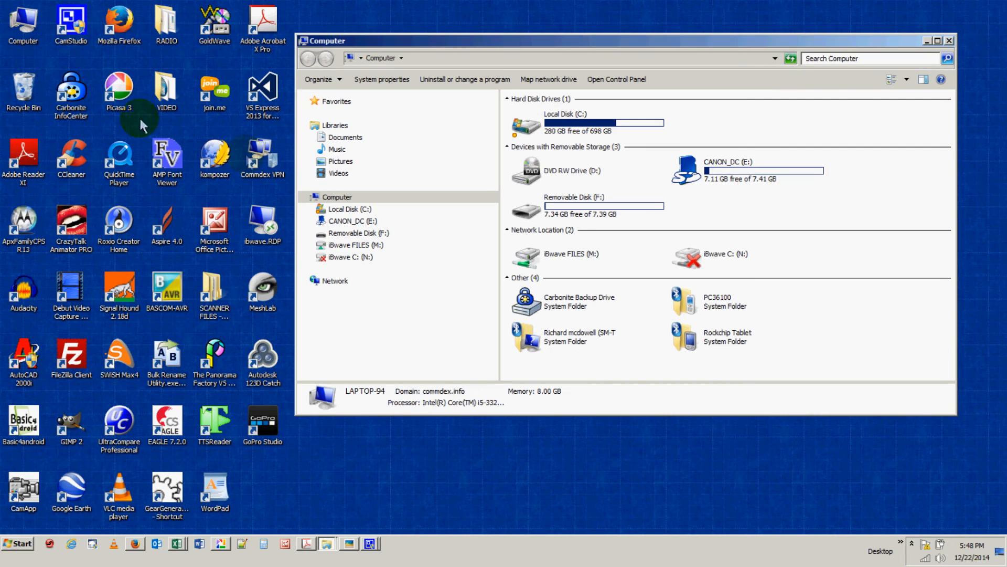
pyautogui.moveTo(582, 125)
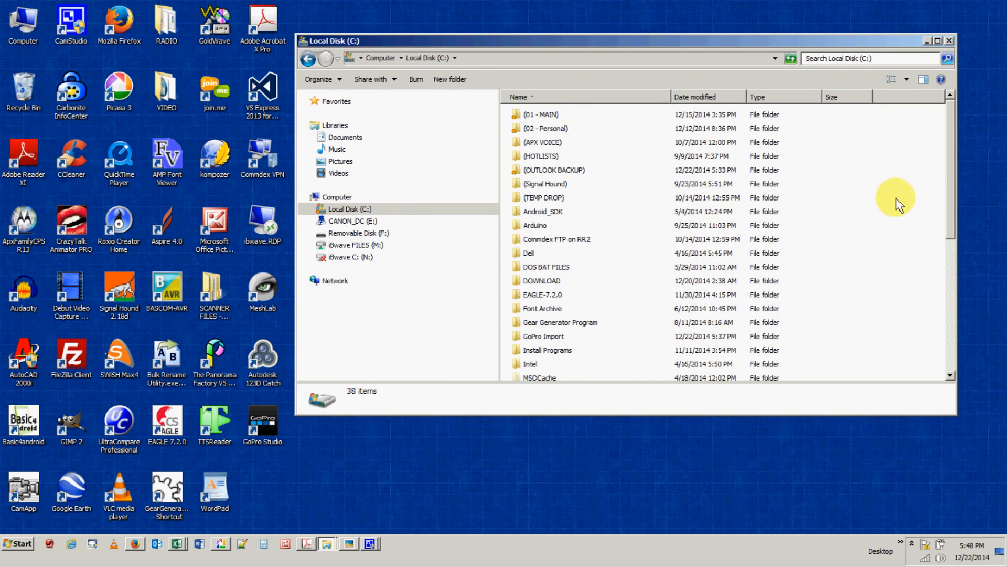
pyautogui.moveTo(556, 338)
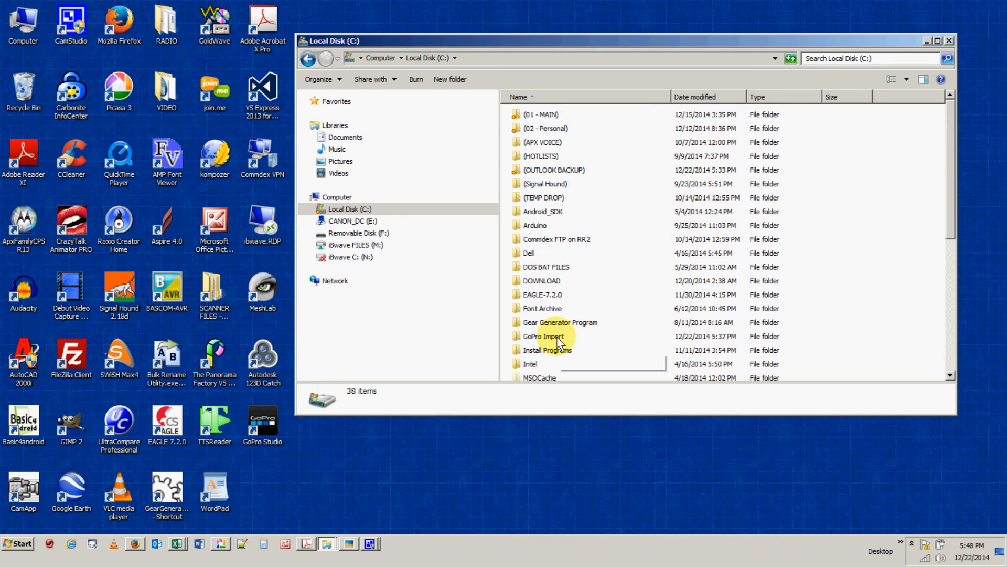
pyautogui.doubleClick(544, 336)
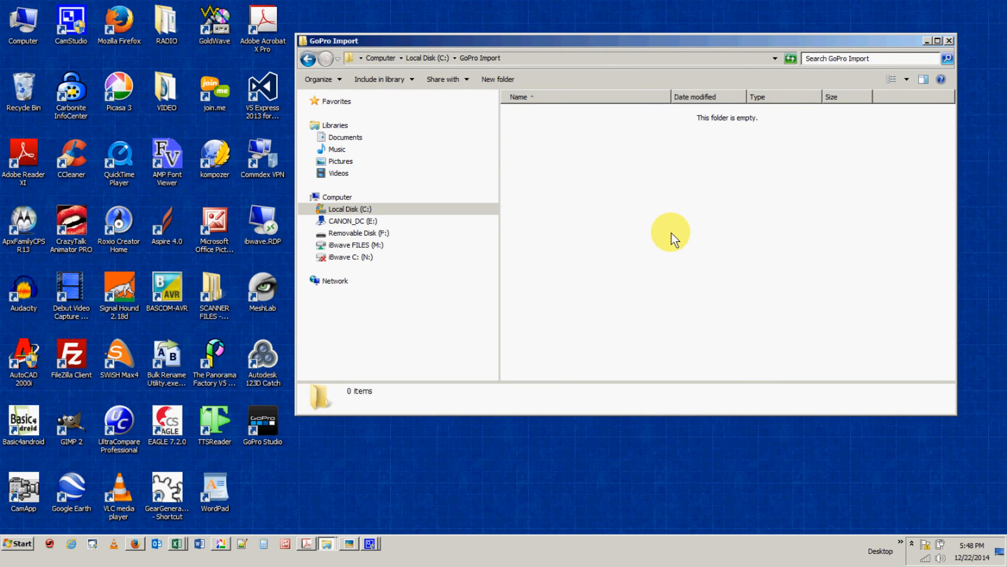